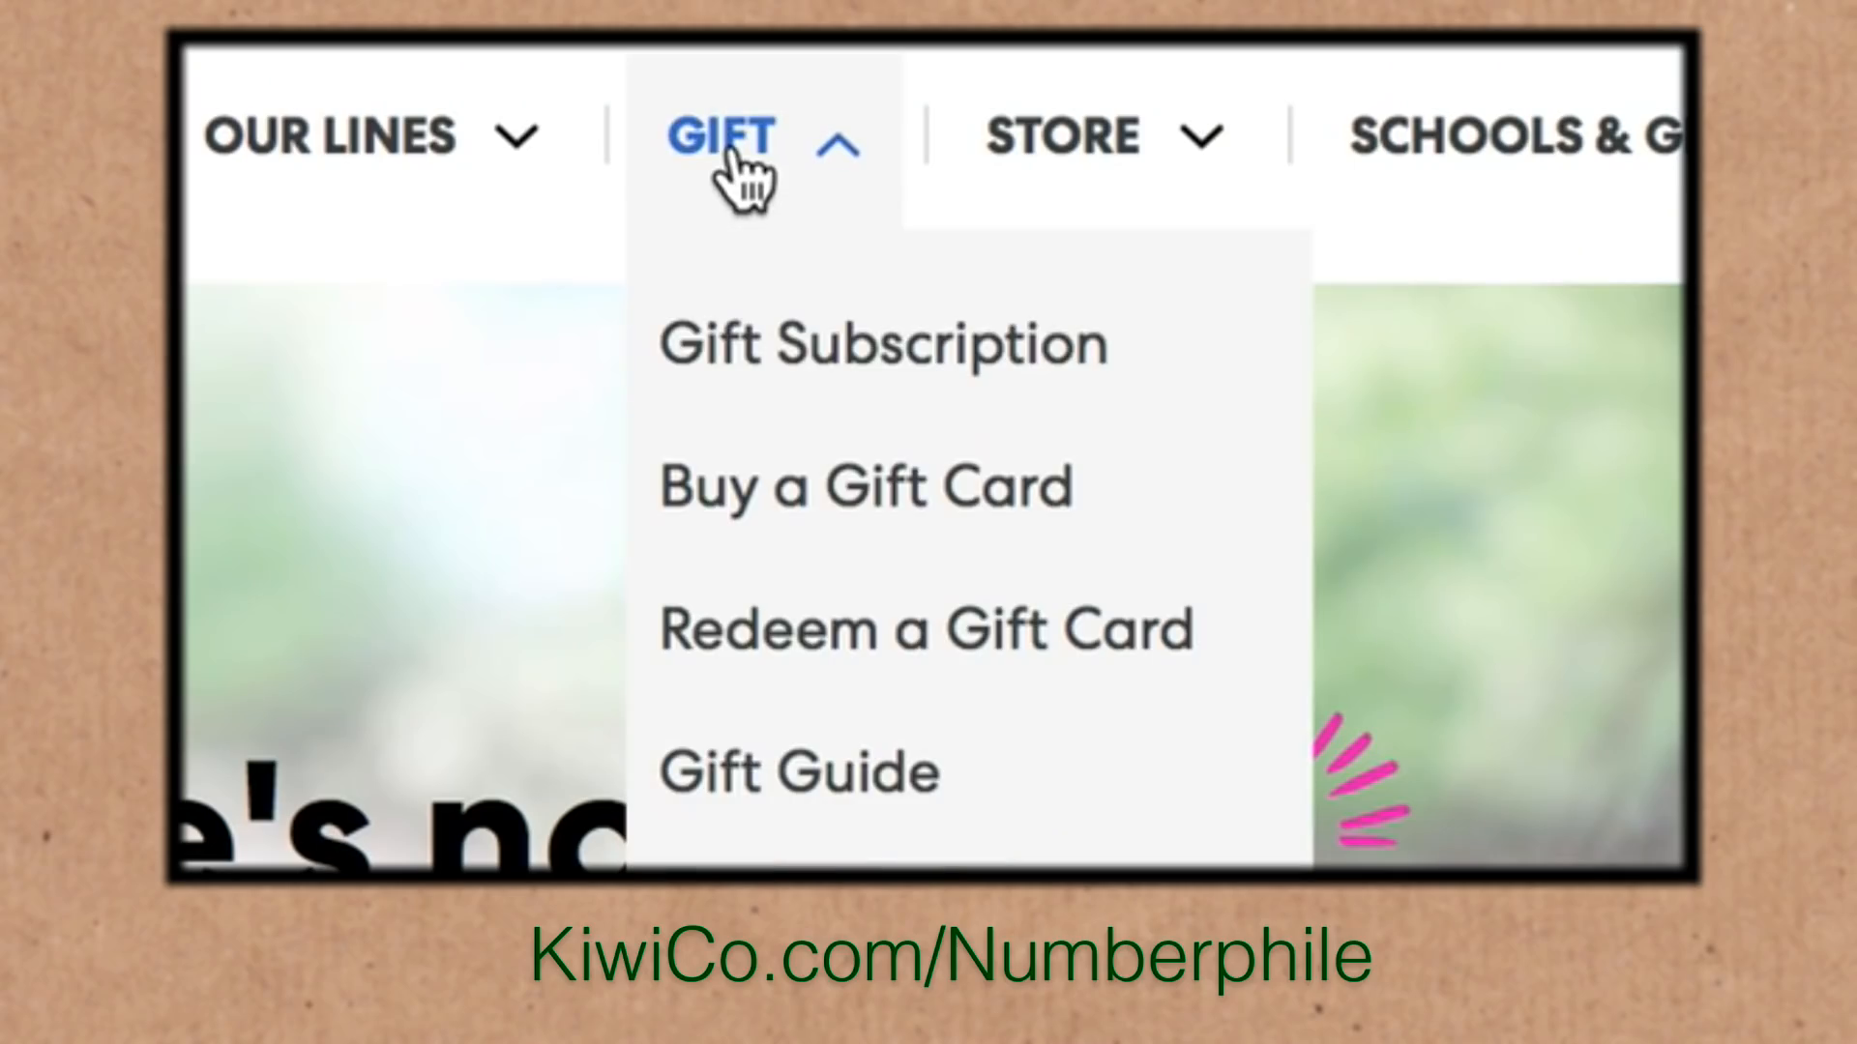
mouse_move(905, 680)
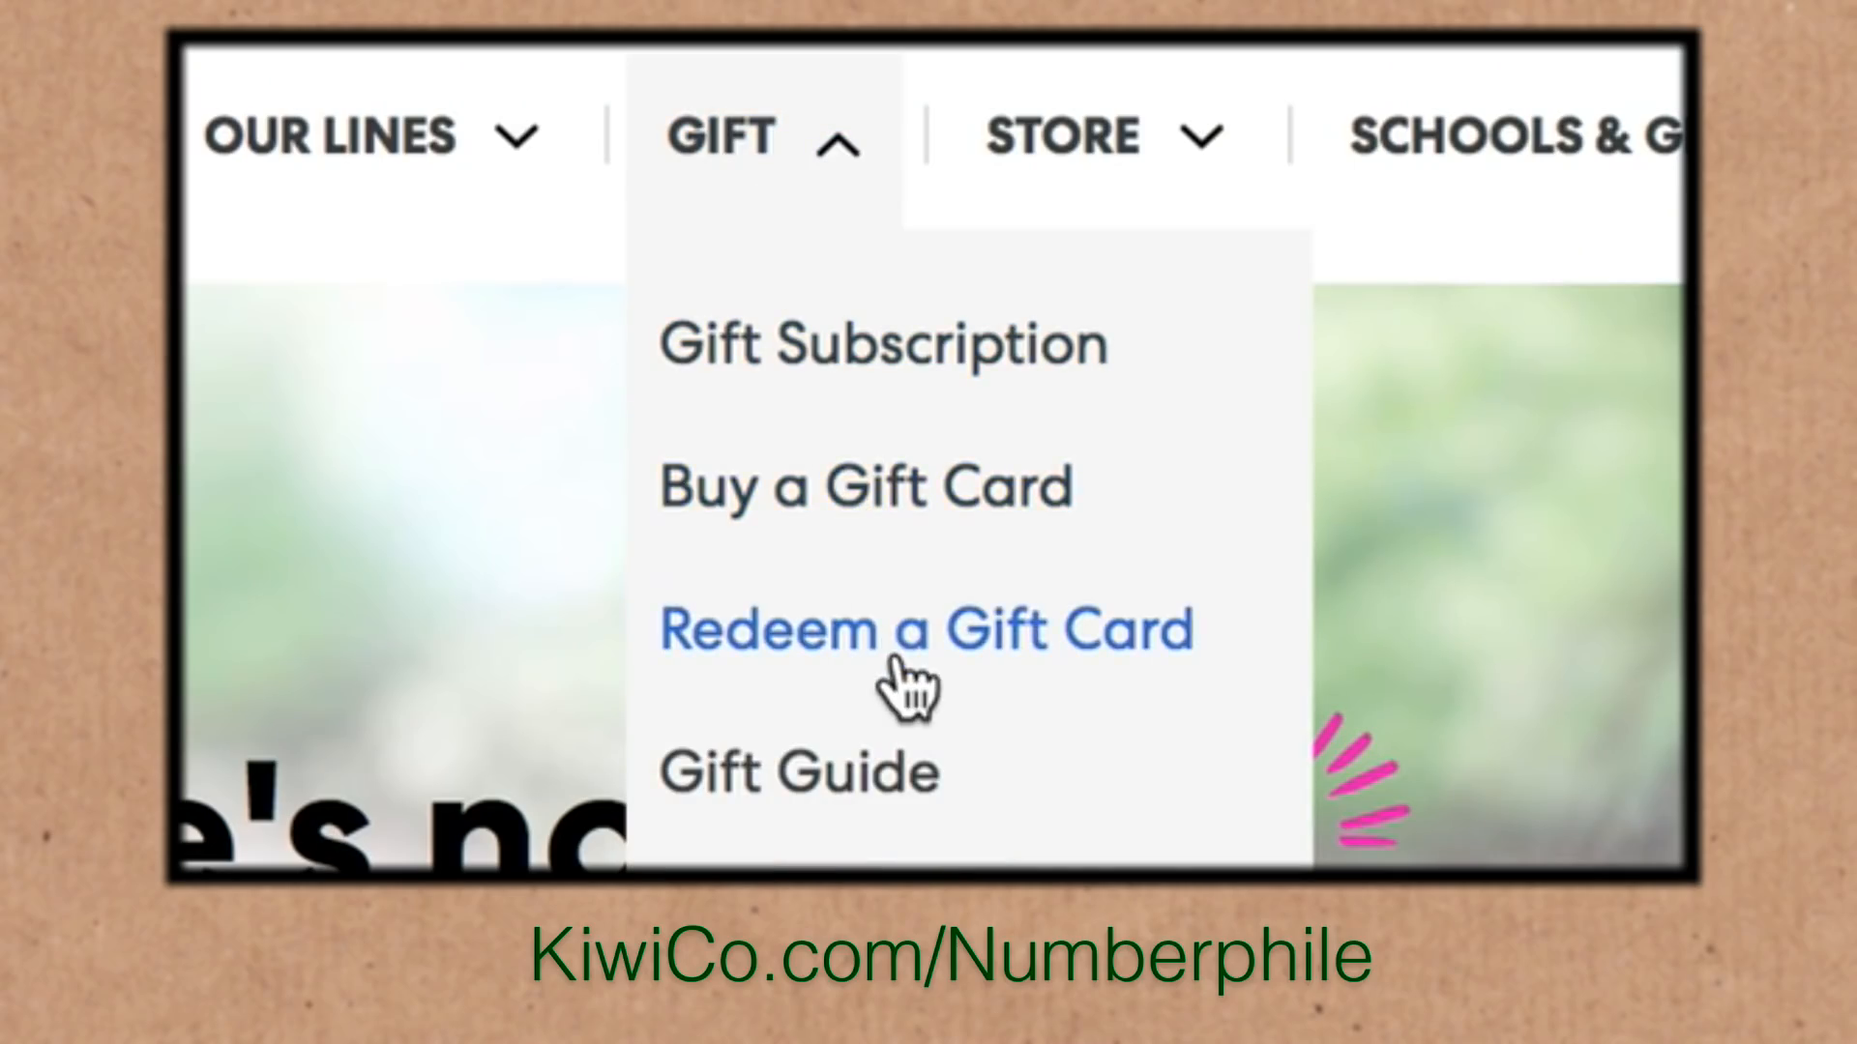